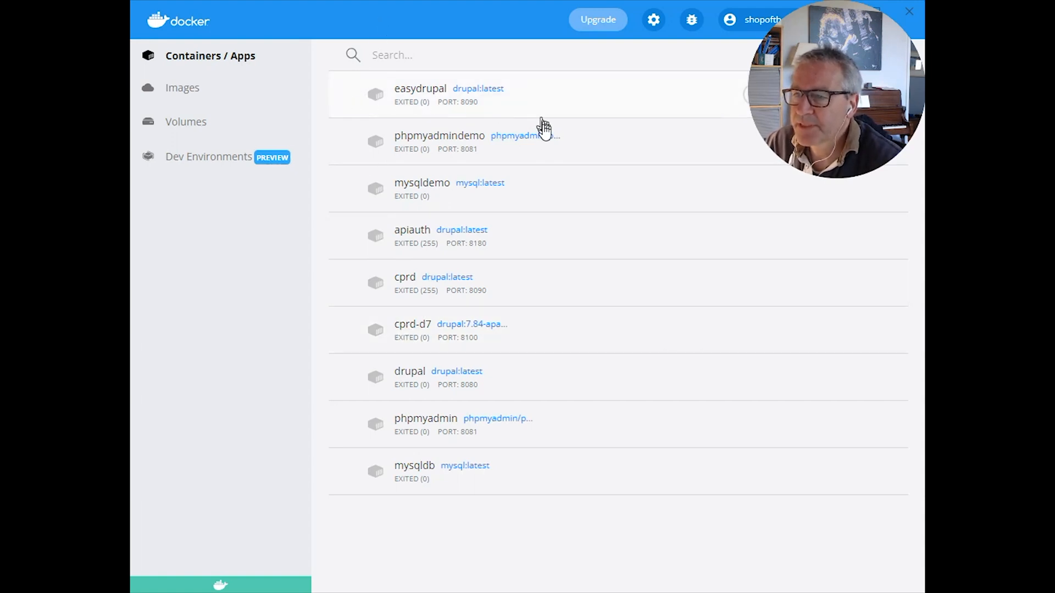
mouse_move(397, 80)
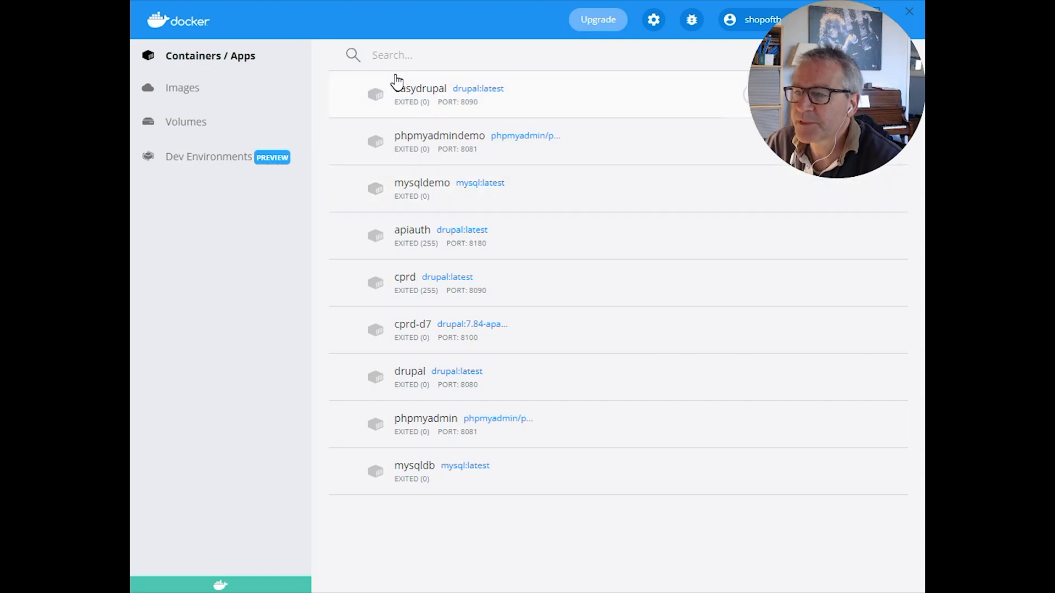
mouse_move(679, 208)
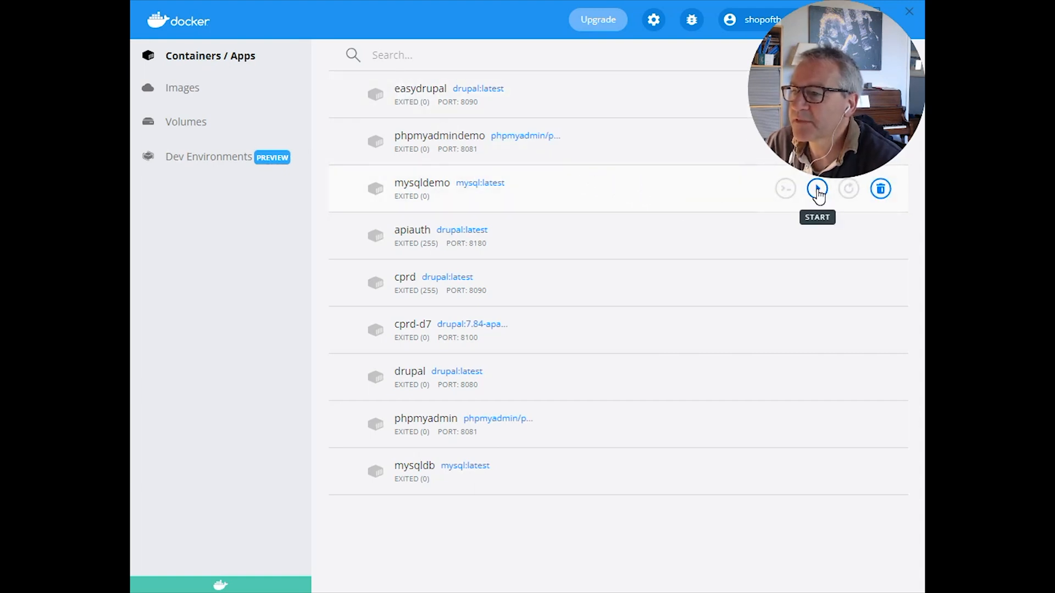
Start the mysqldemo and phpmyadmindemo containers from the Containers / Apps list
click(818, 188)
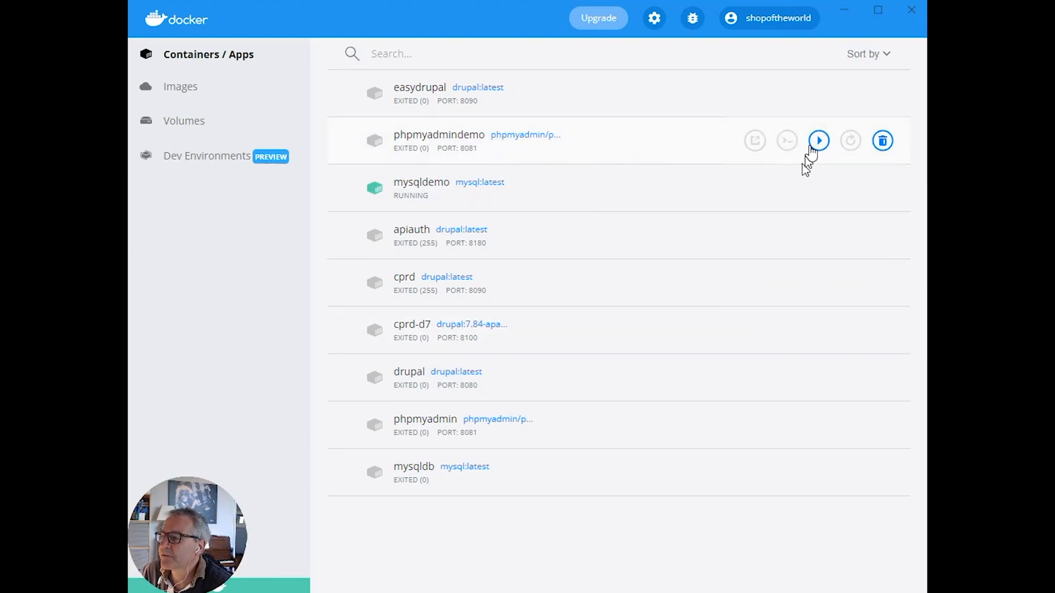
click(817, 140)
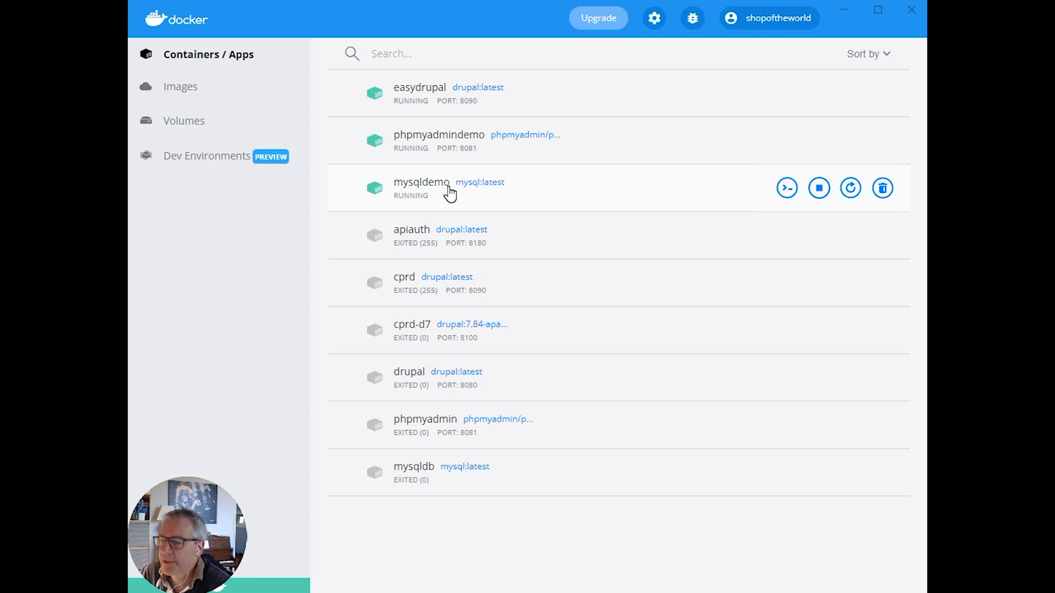
mouse_move(430, 17)
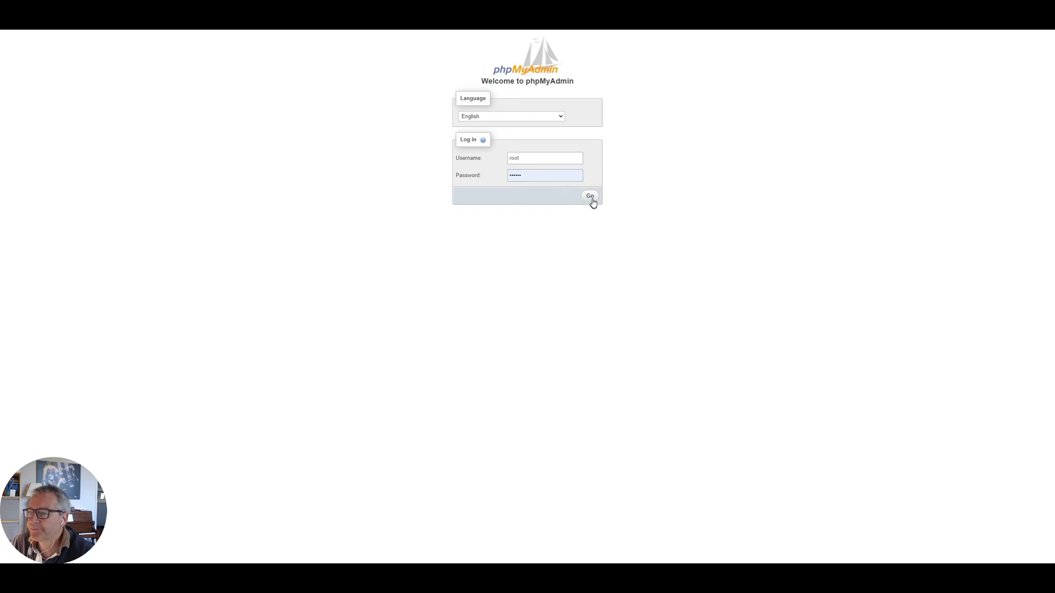
Log in to phpMyAdmin as root to reach the server home page
click(590, 195)
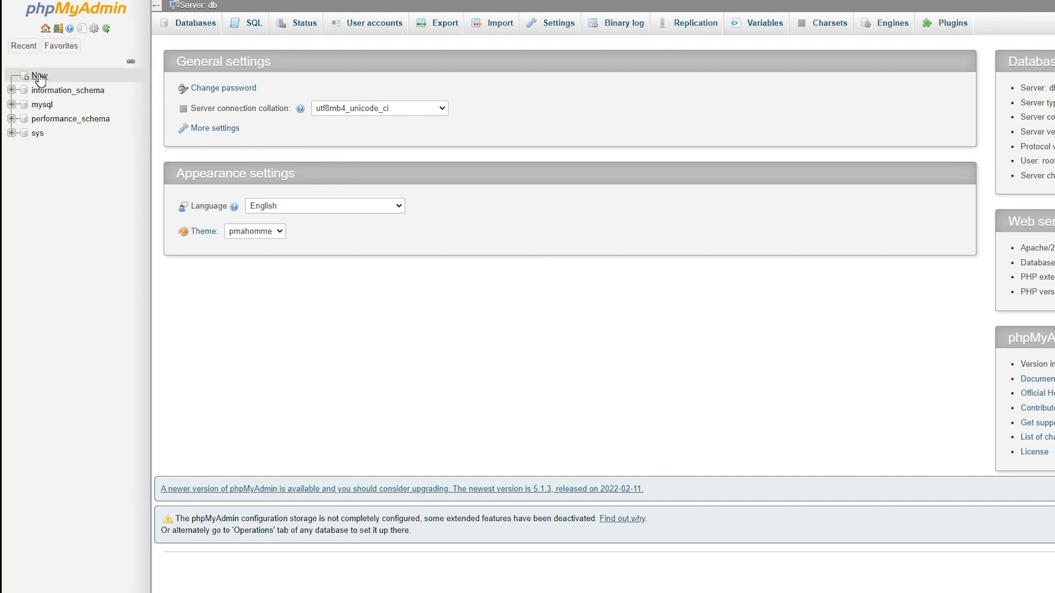
Create a new database named easydrupal with the default collation
click(195, 23)
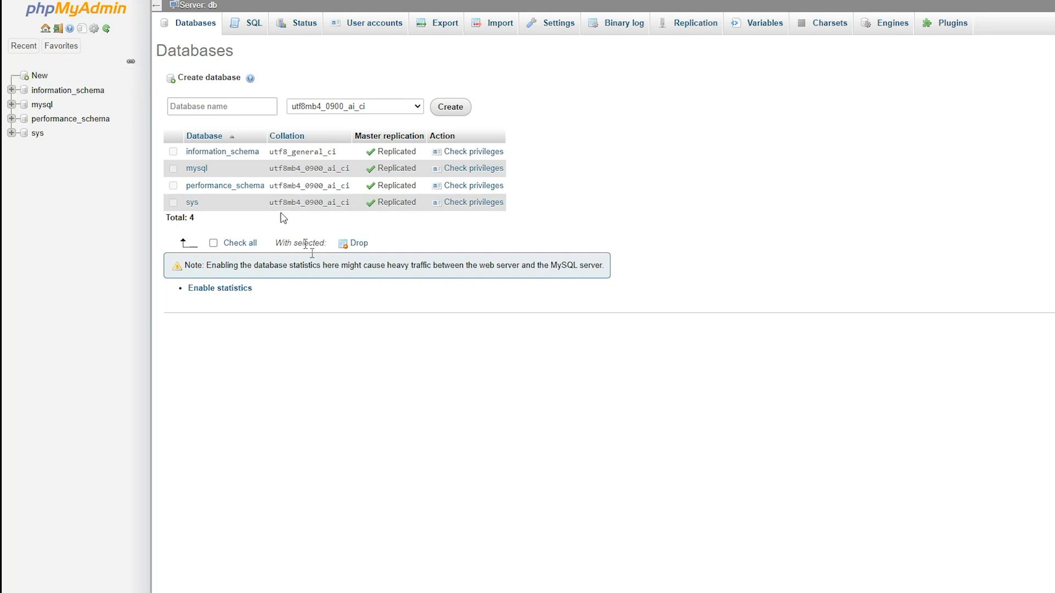
click(221, 106)
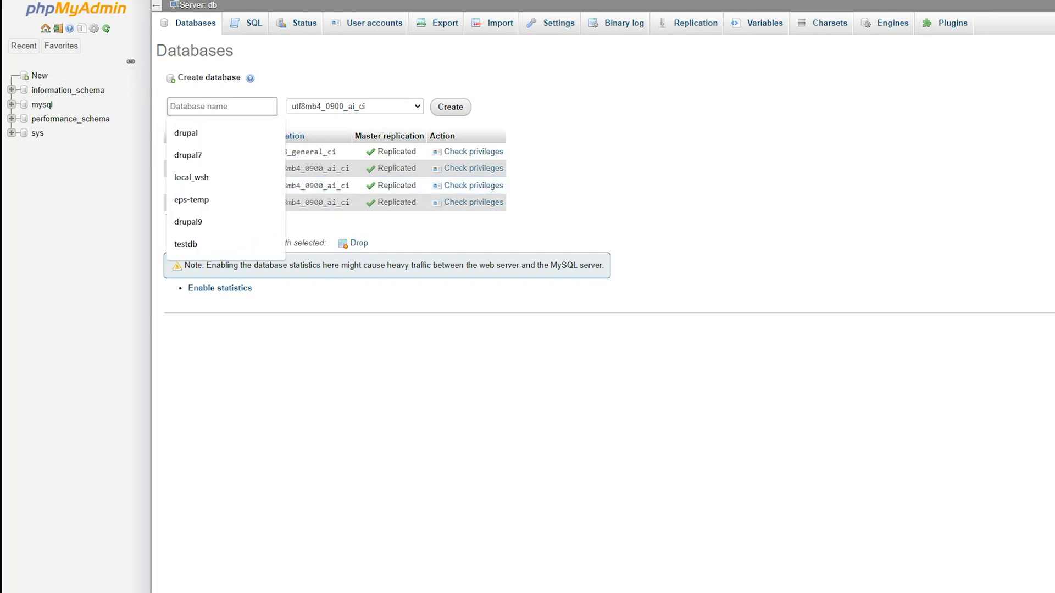
text(easydrupal)
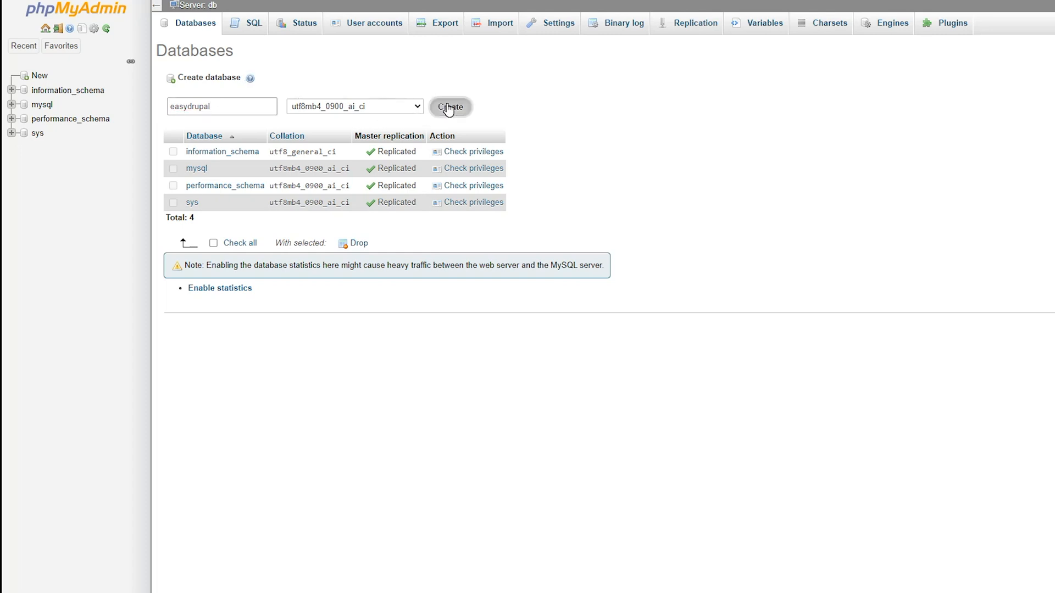
click(449, 107)
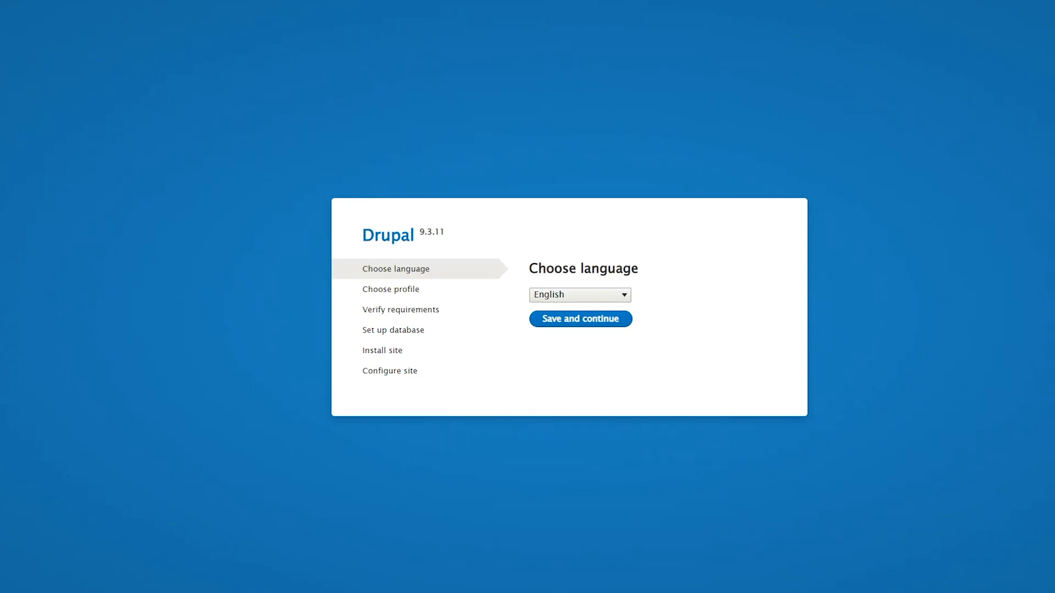
mouse_move(242, 115)
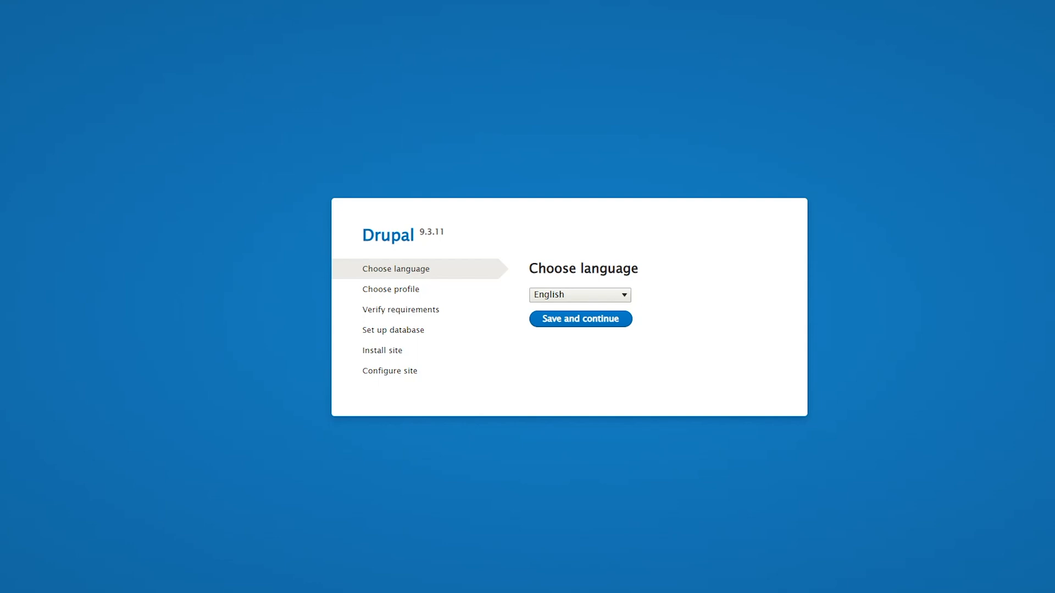
mouse_move(580, 319)
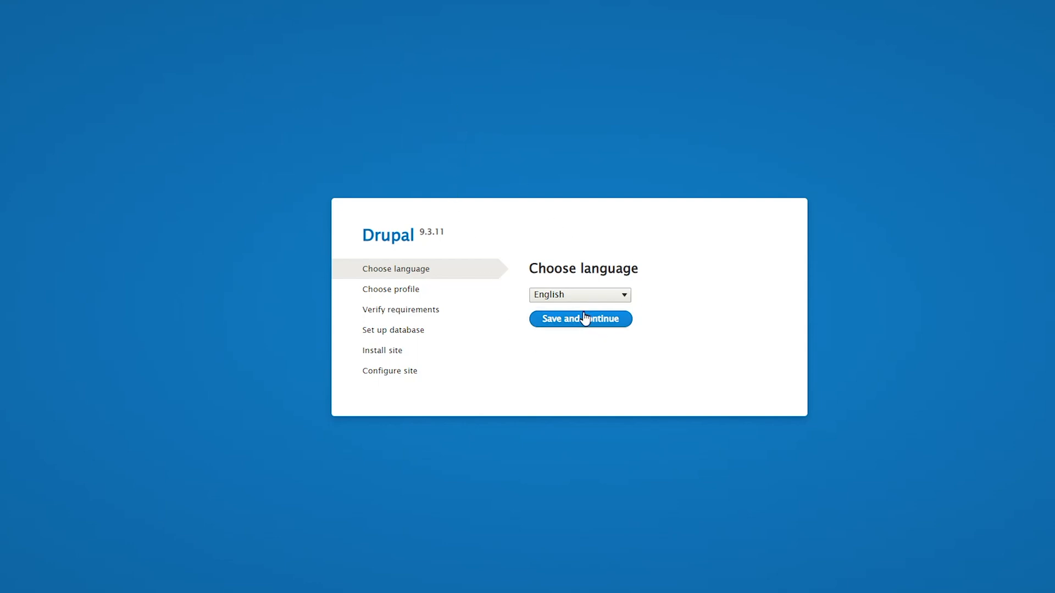
Keep English as the installer language and continue to the profile step
click(579, 319)
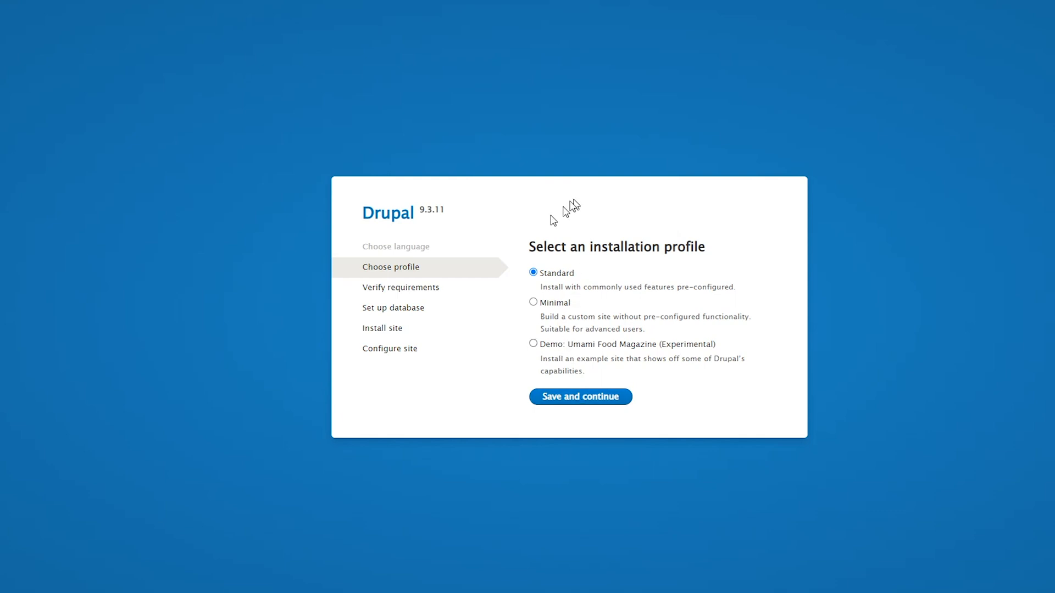
Accept the Standard profile, enter easydrupal as database name, and expand the advanced options
click(579, 397)
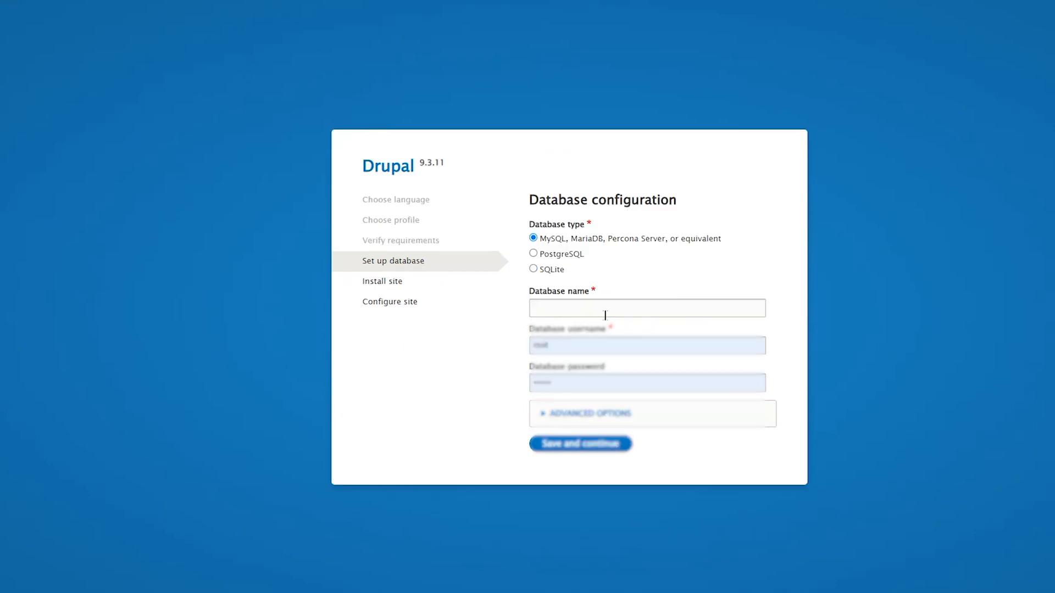
click(646, 308)
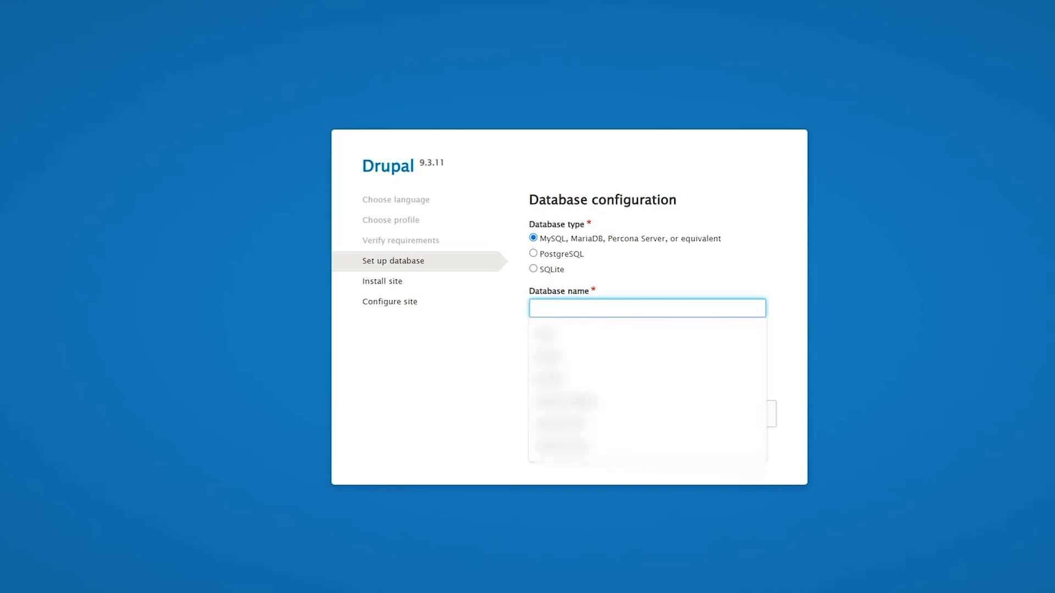
text(easydrupal)
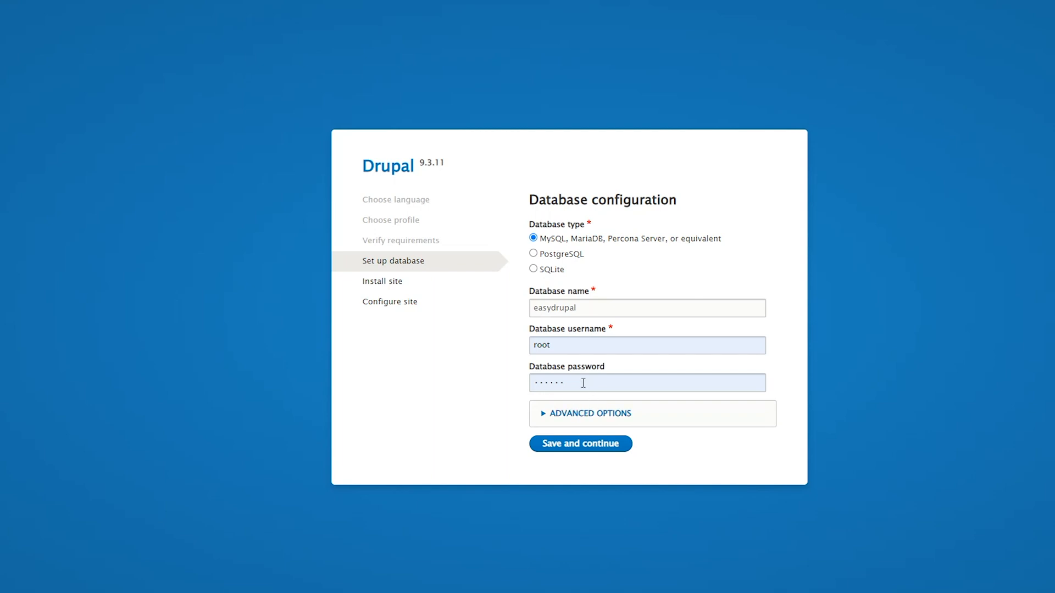
mouse_move(485, 384)
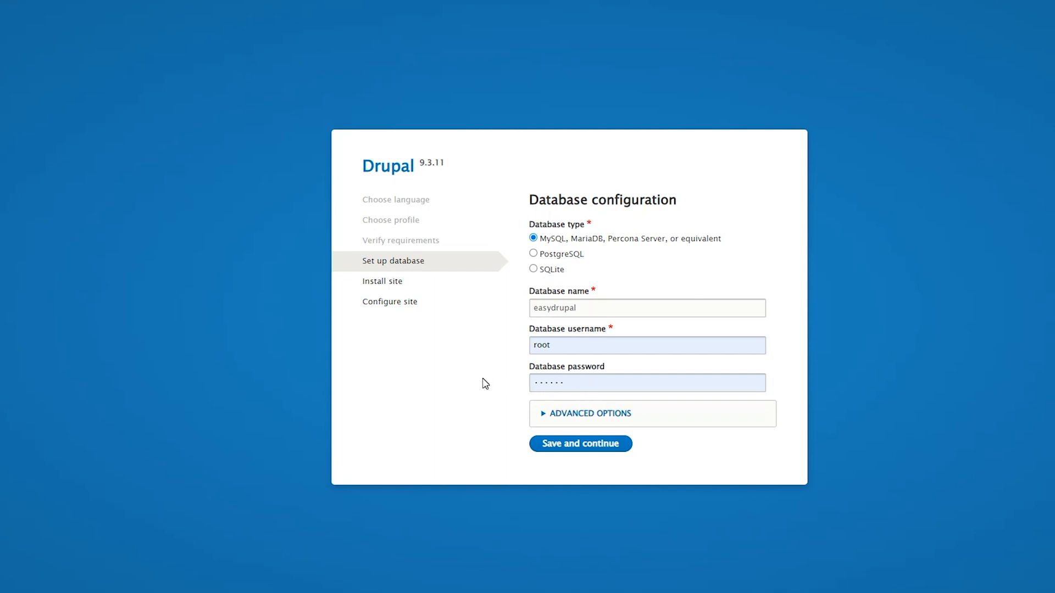
click(589, 413)
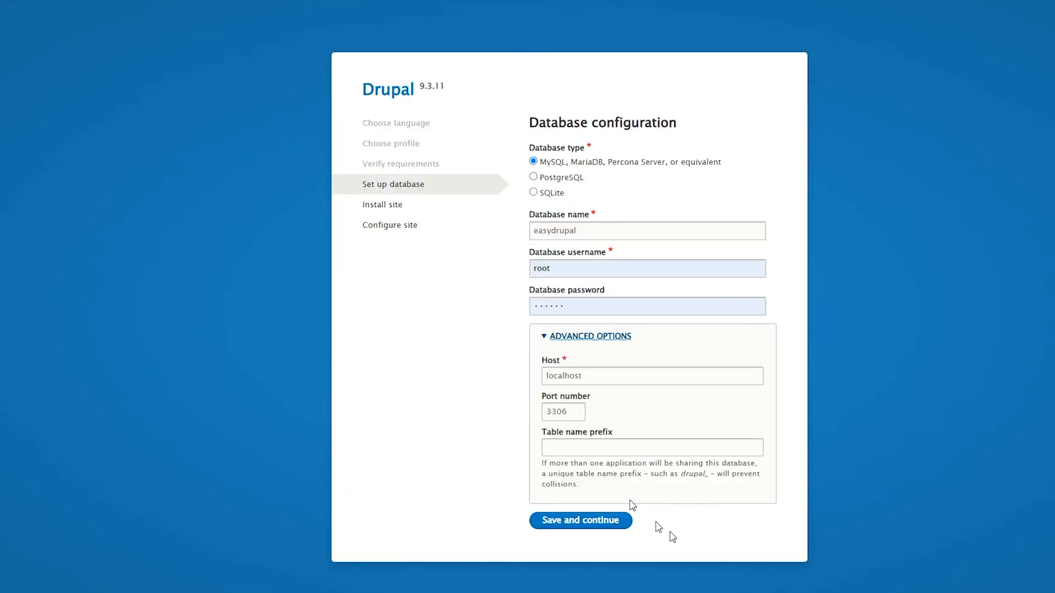
mouse_move(589, 333)
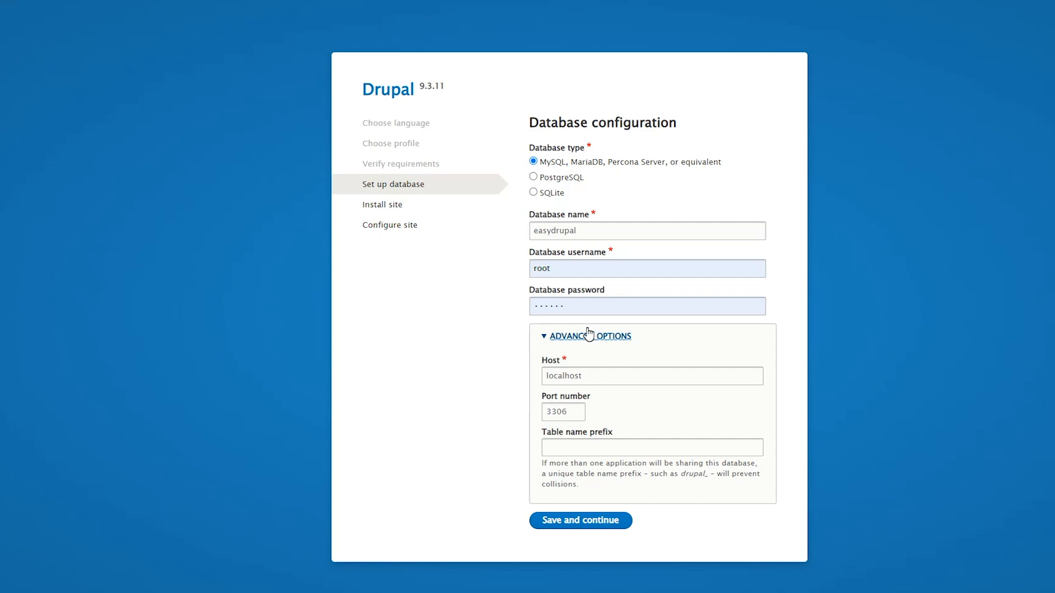
mouse_move(483, 336)
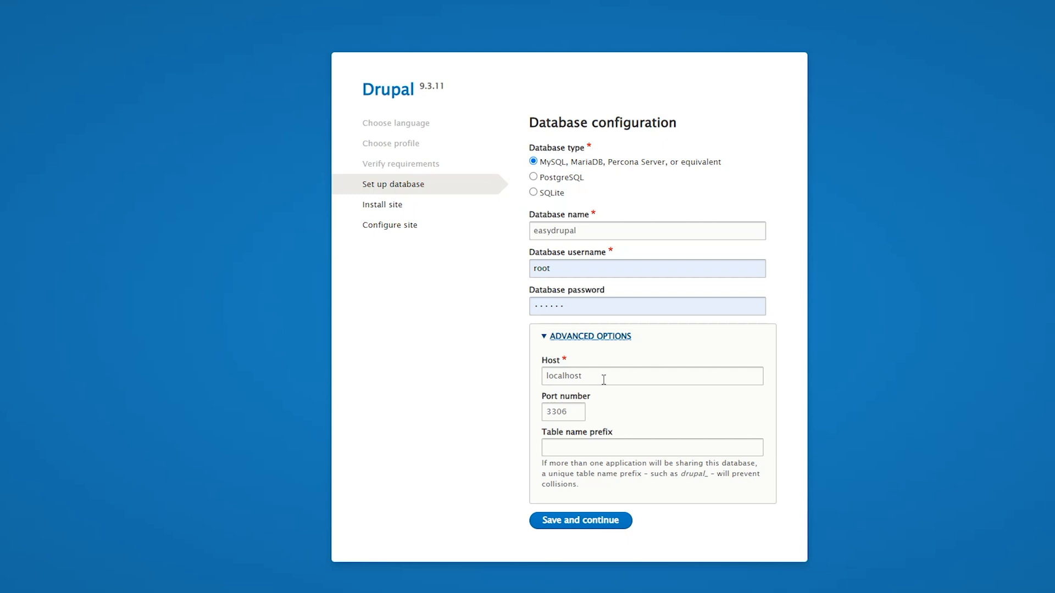
mouse_move(595, 376)
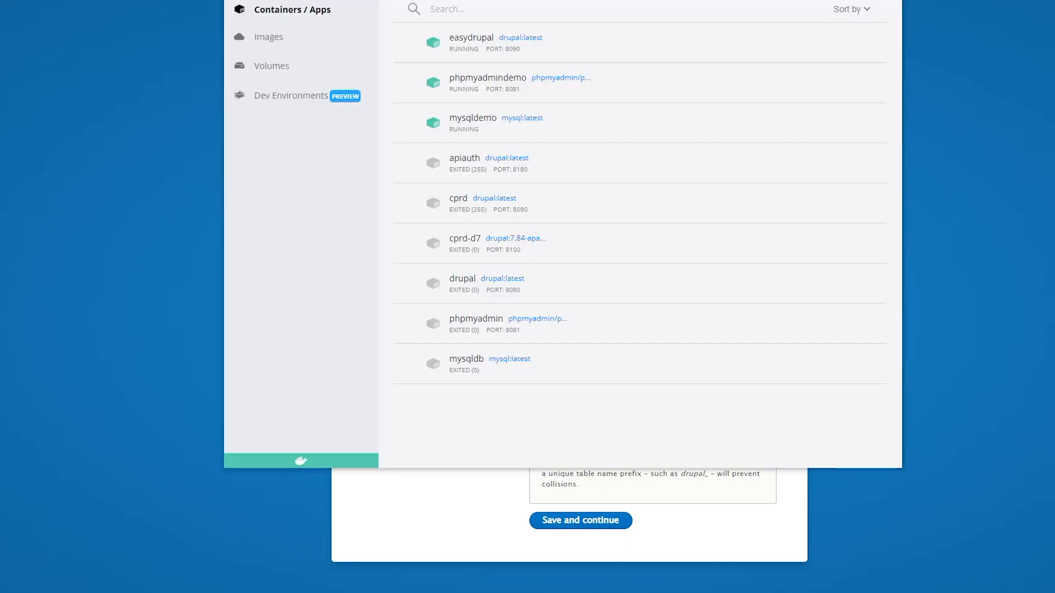
mouse_move(464, 123)
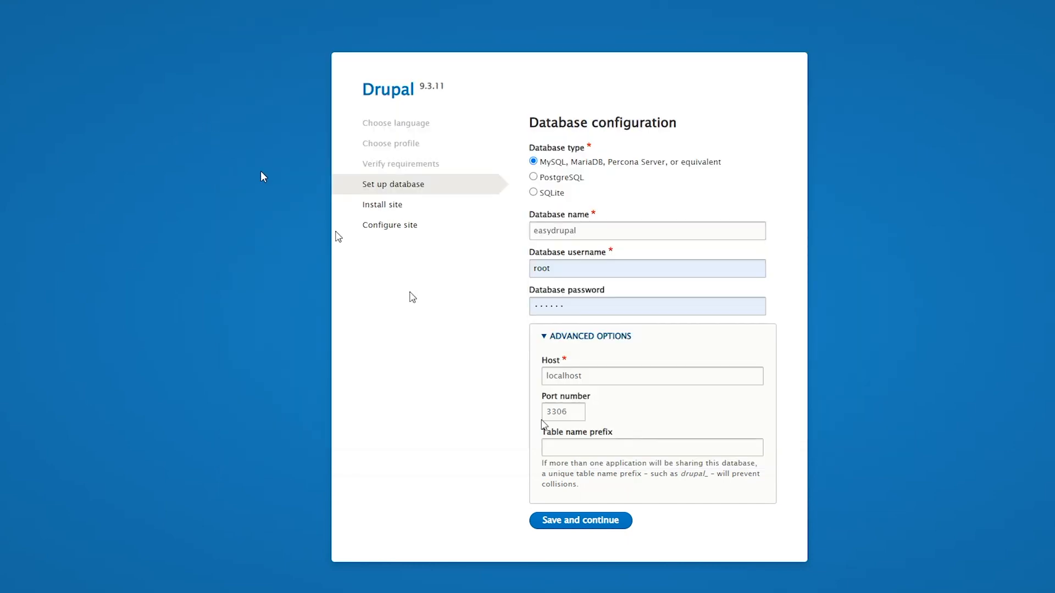
Set the database host to mysqldemo and submit the database settings
text(m)
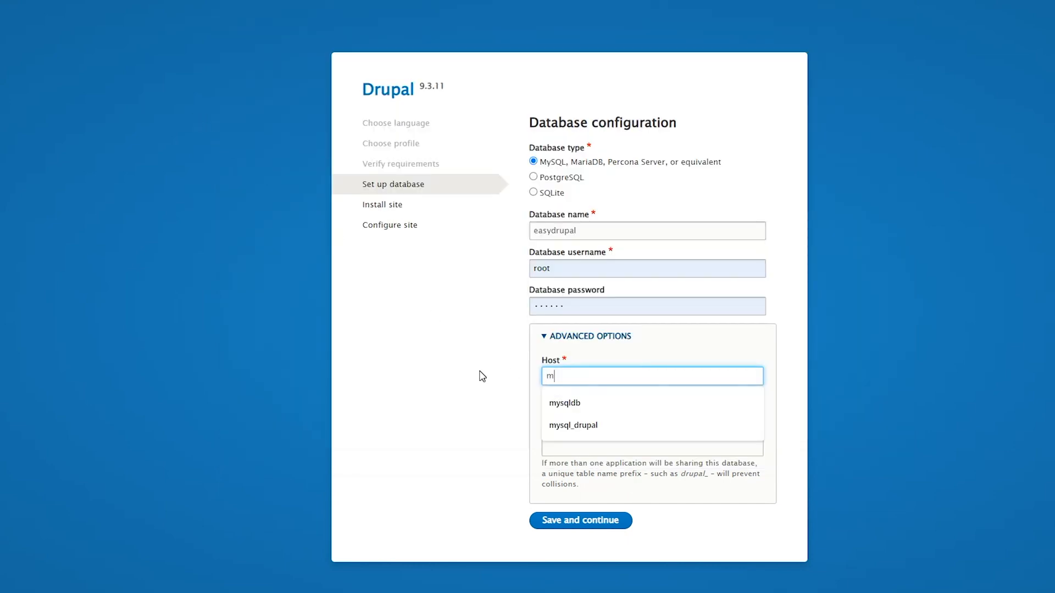
text(ysqldem)
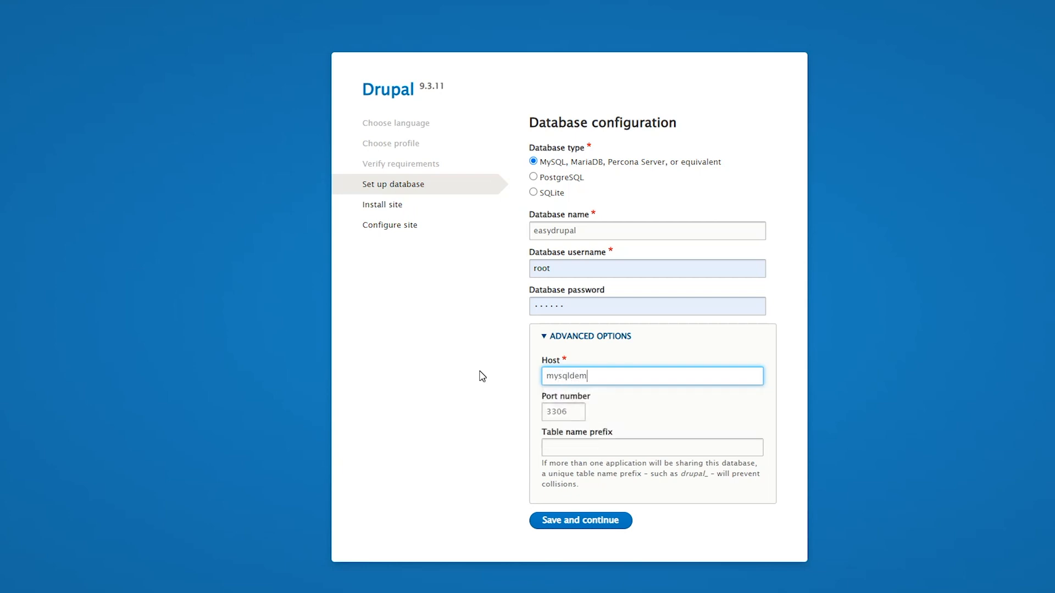
text(o)
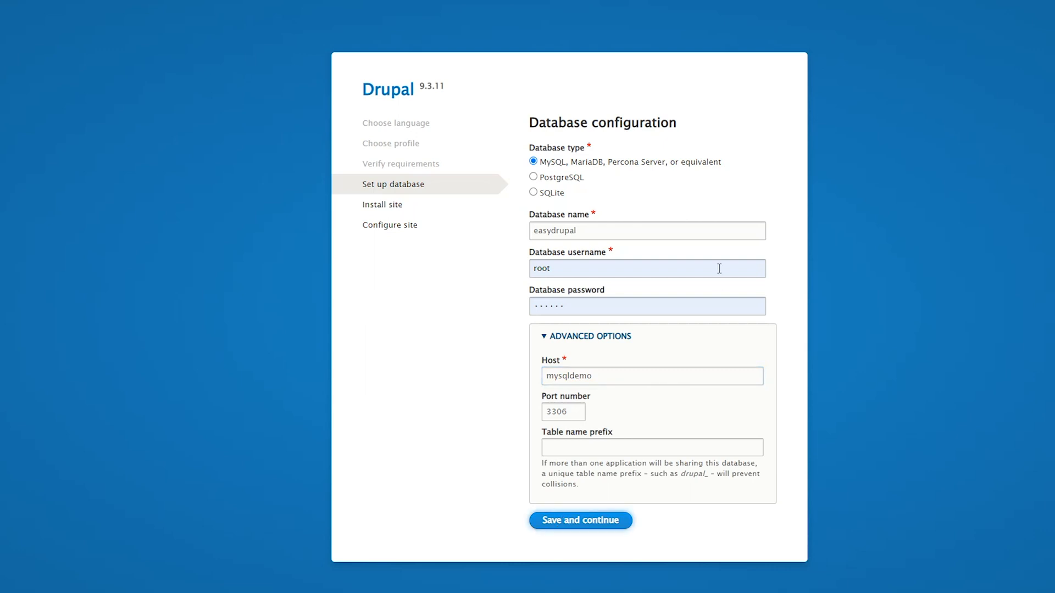
click(580, 520)
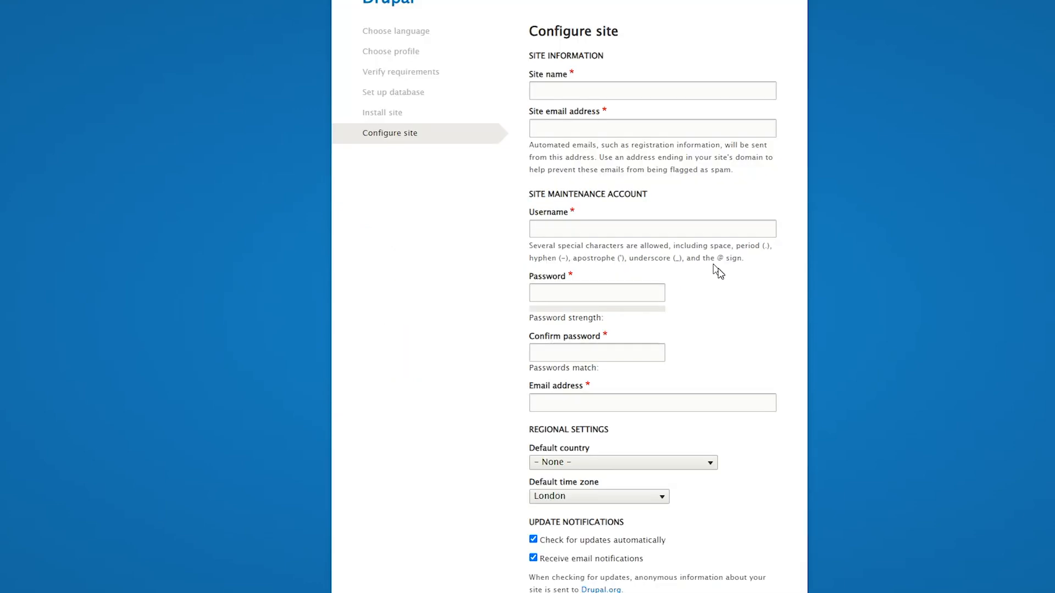
Enter site name Easy Drupal Demo, username admin and the admin password
click(652, 90)
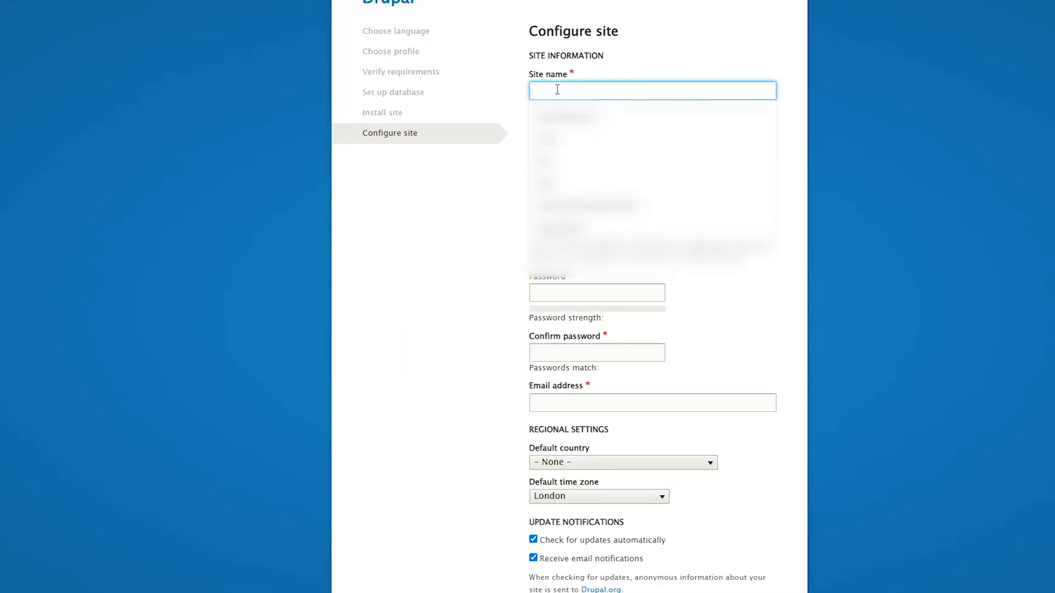
text(Easy Dr)
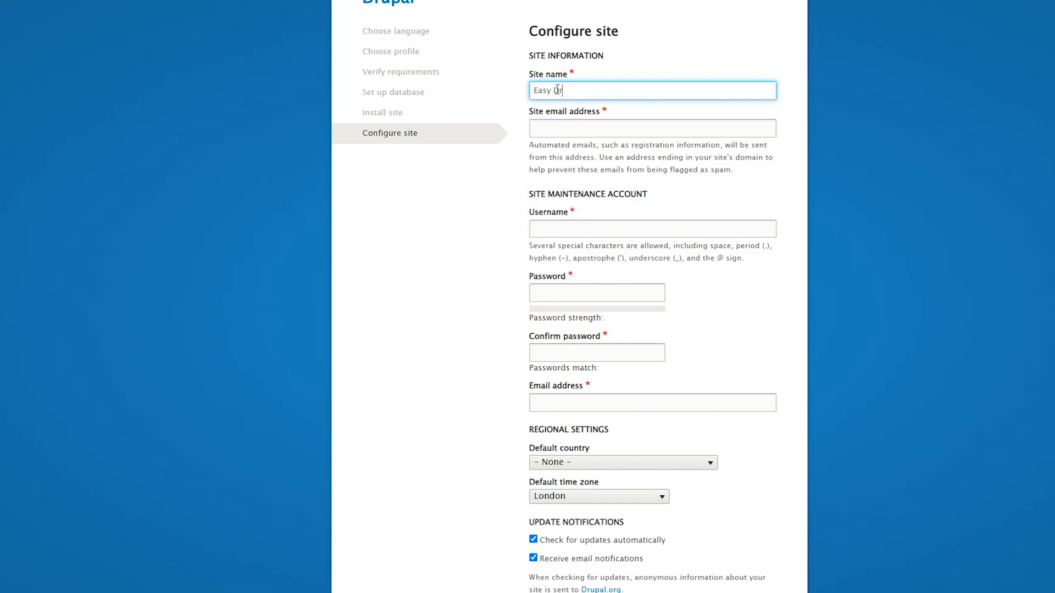
text(rupal DSemo)
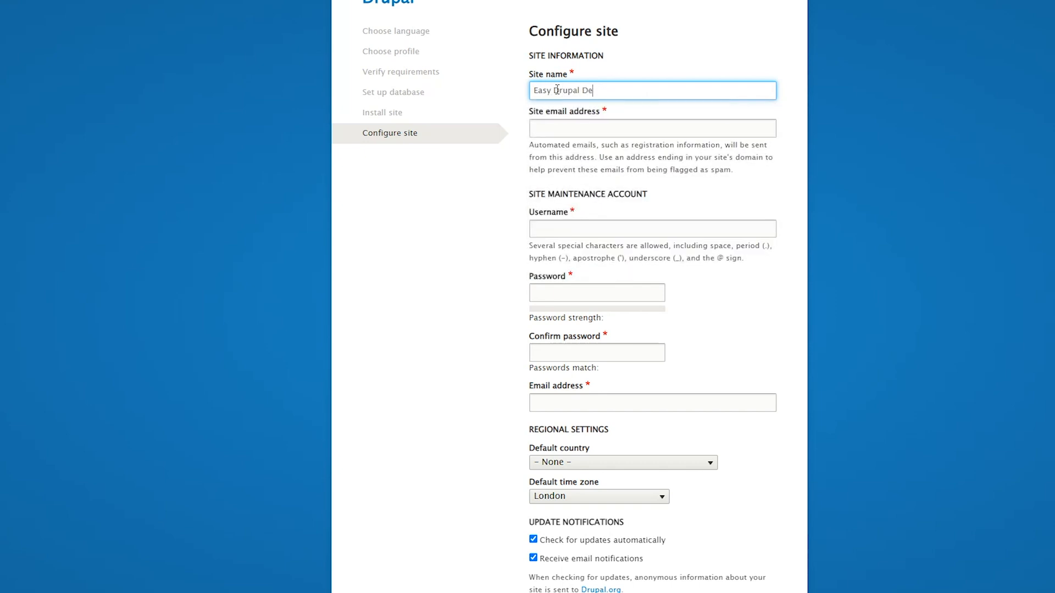
text(admin)
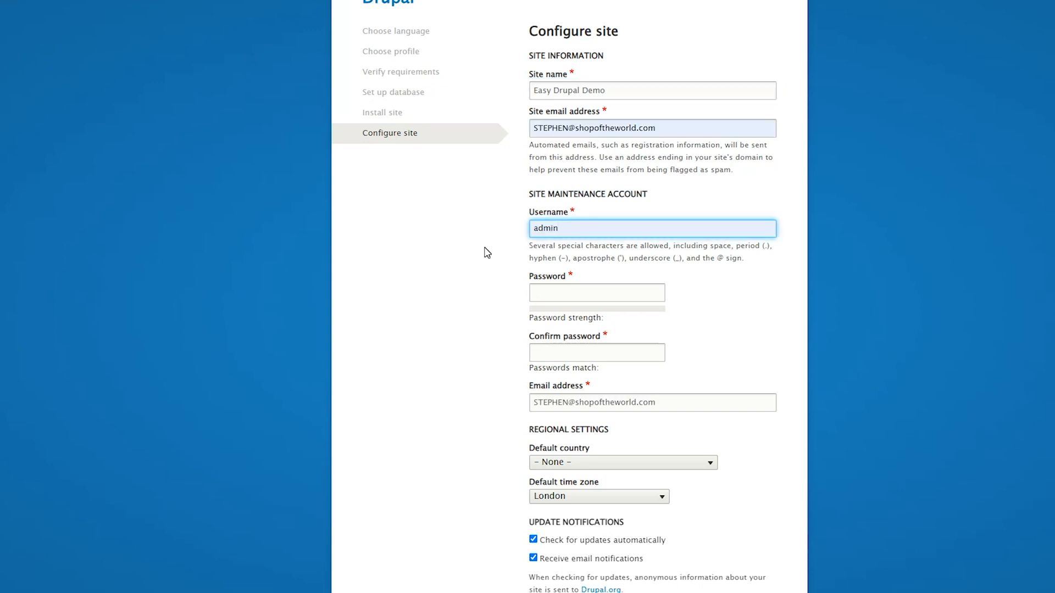
click(595, 292)
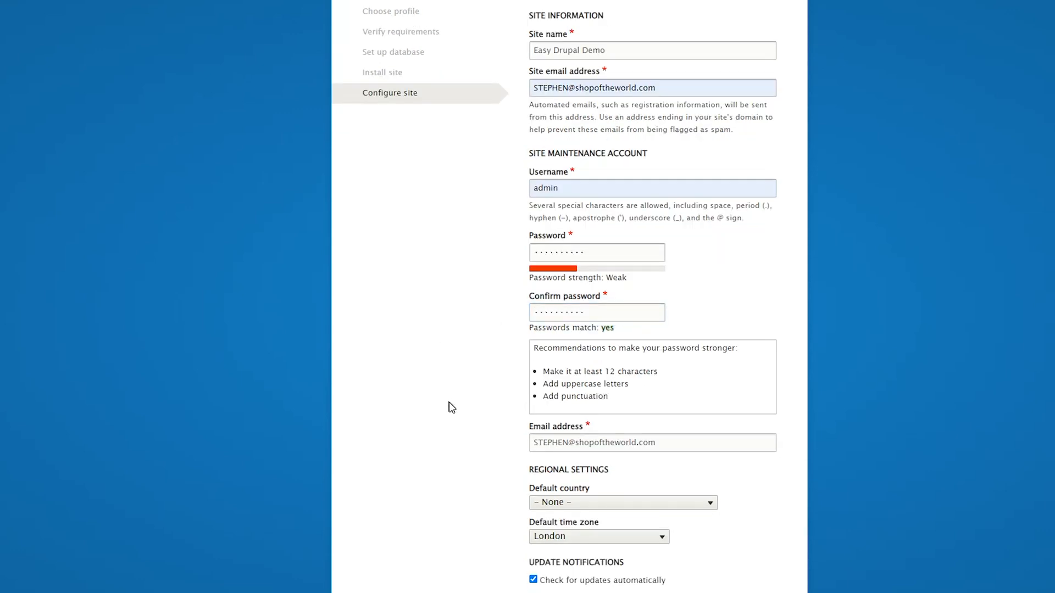
Choose United Kingdom as the default country
click(621, 502)
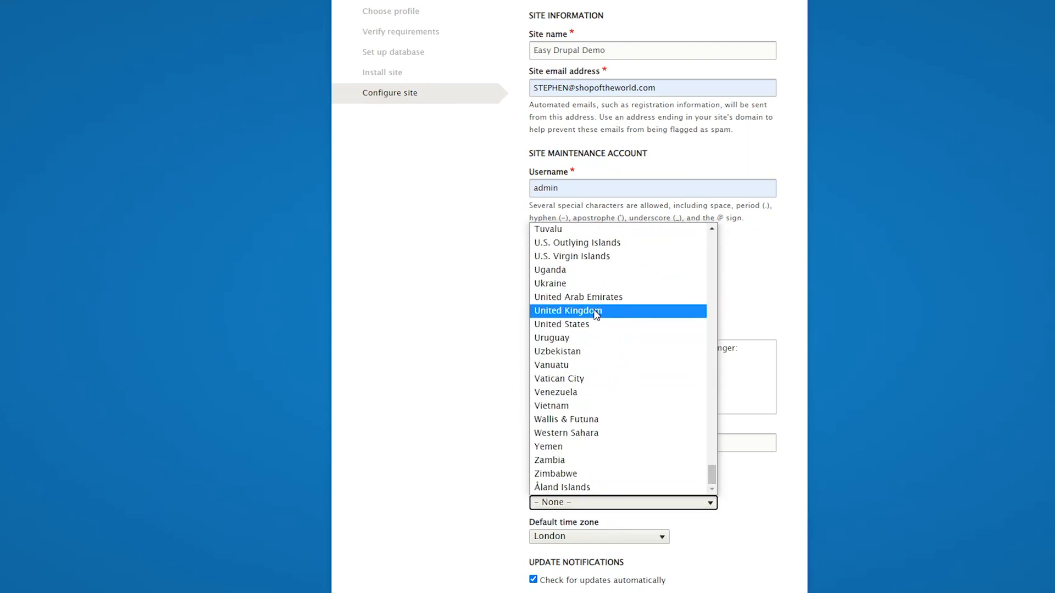
click(567, 310)
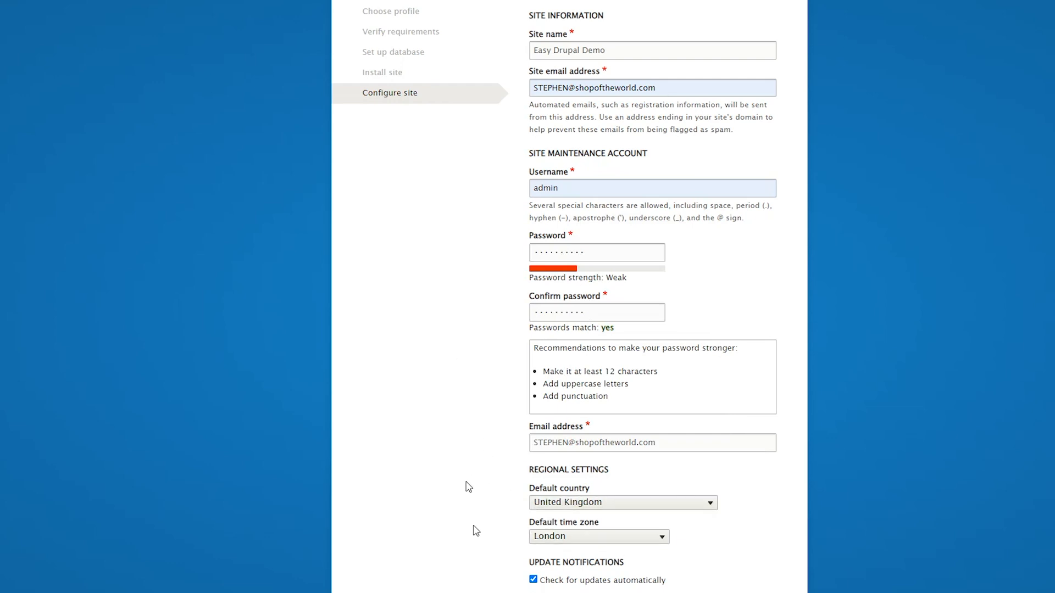